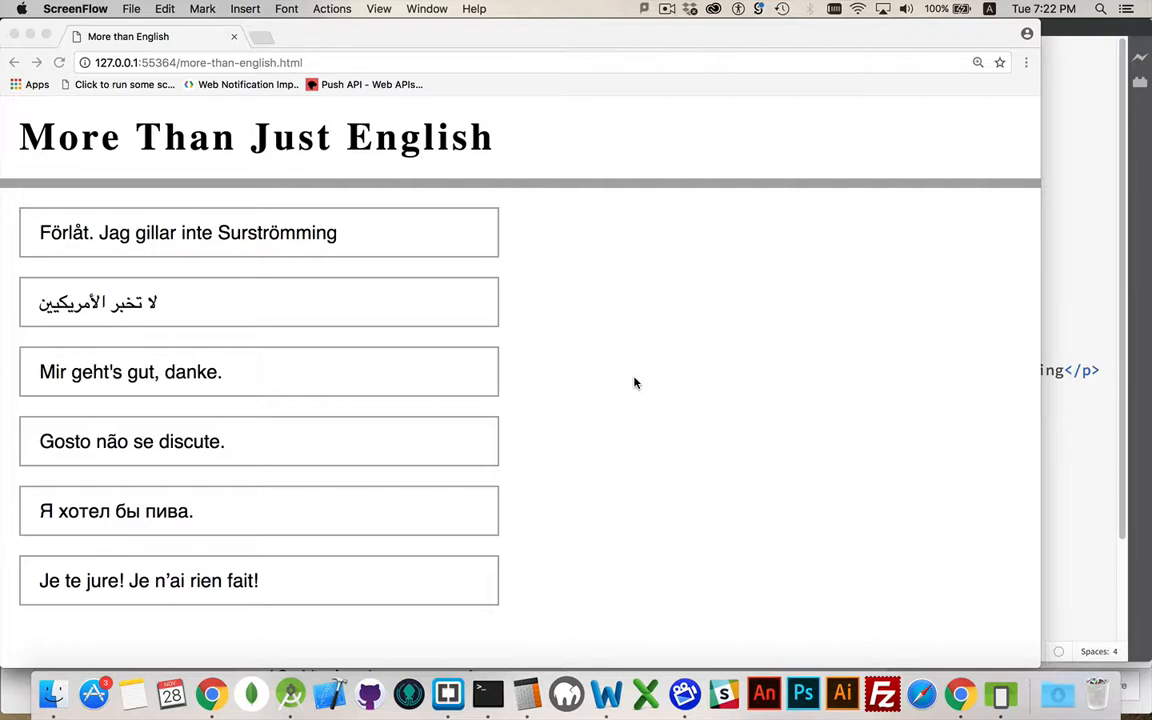
mouse_move(394, 228)
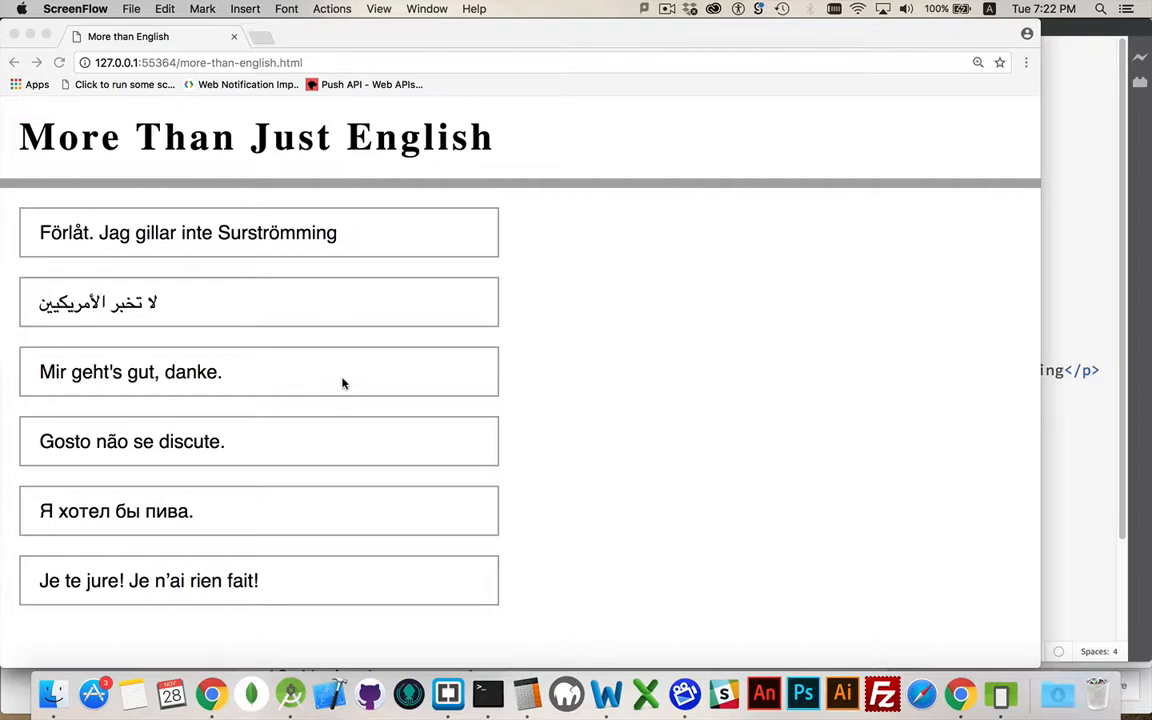
mouse_move(336, 596)
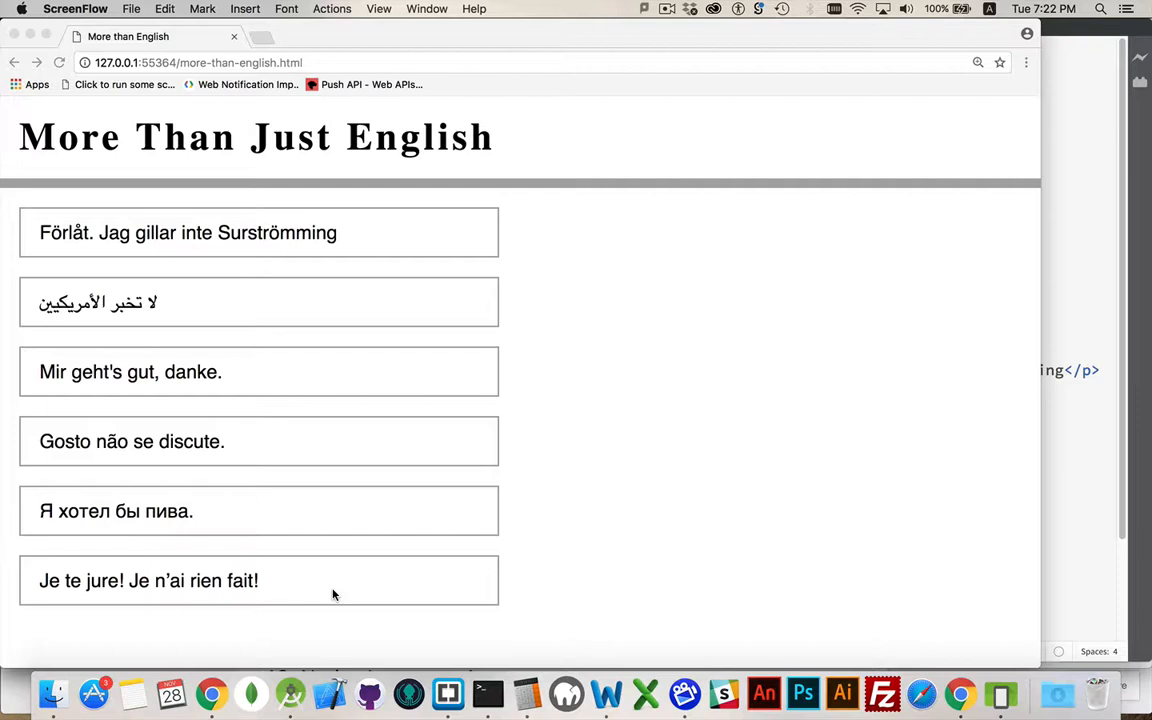
mouse_move(596, 292)
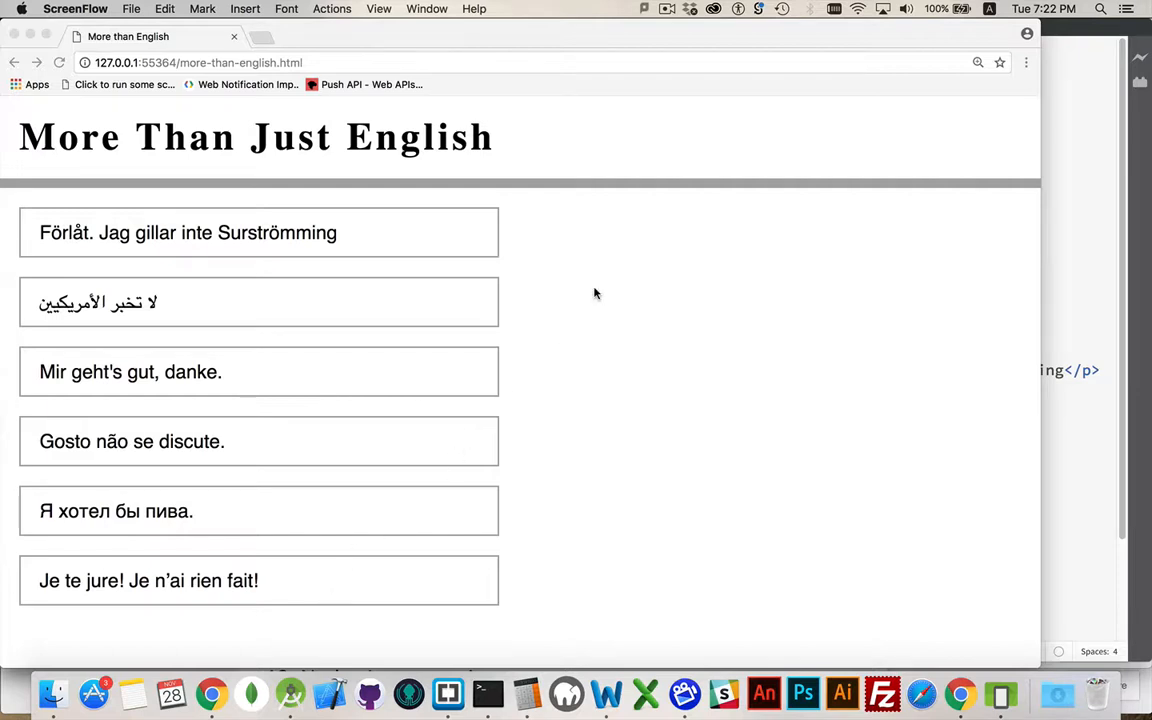
mouse_move(28, 248)
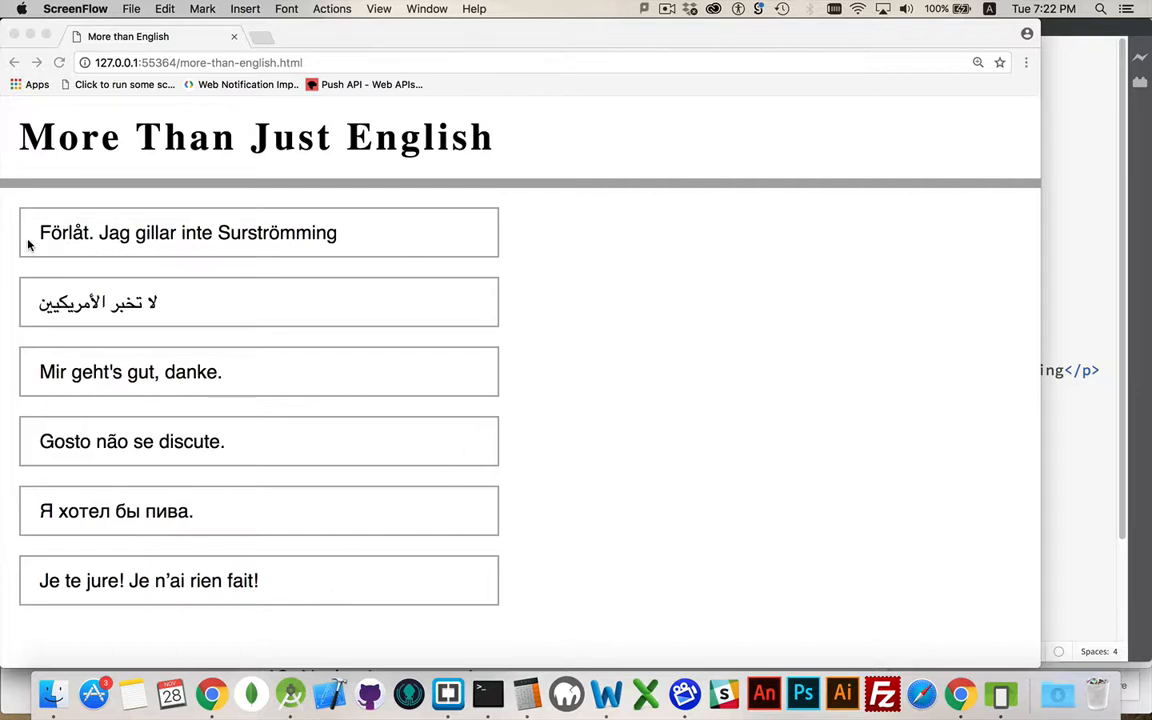
mouse_move(414, 226)
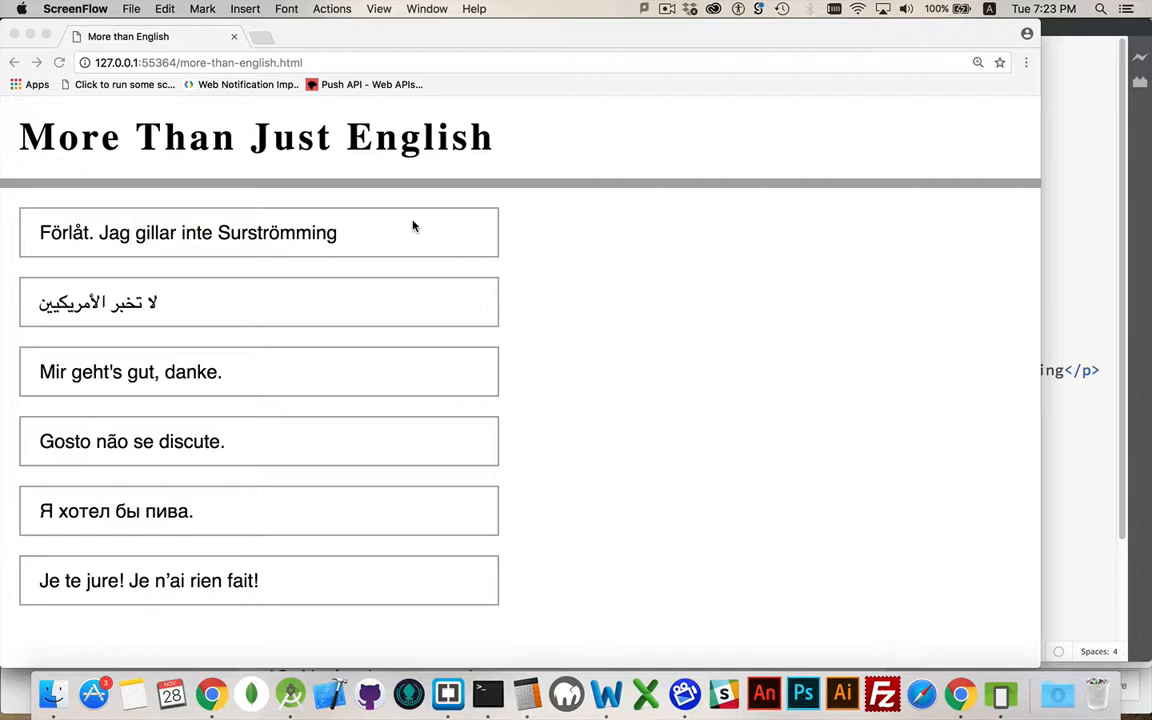
mouse_move(756, 158)
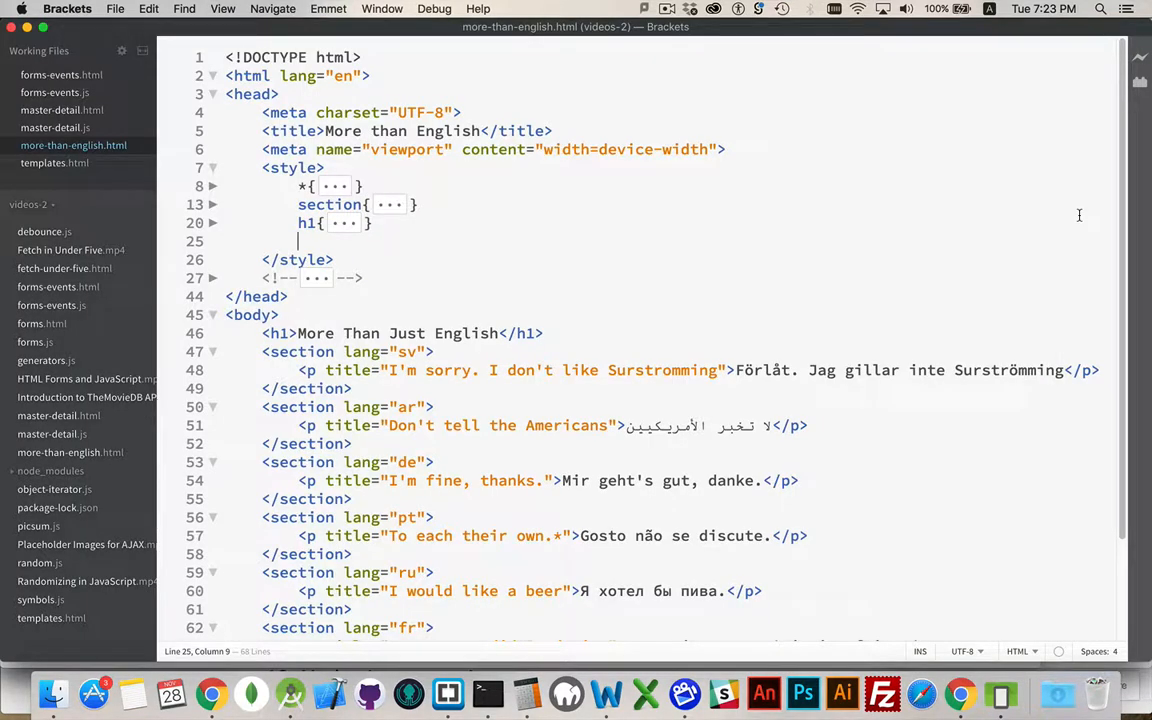
mouse_move(1008, 146)
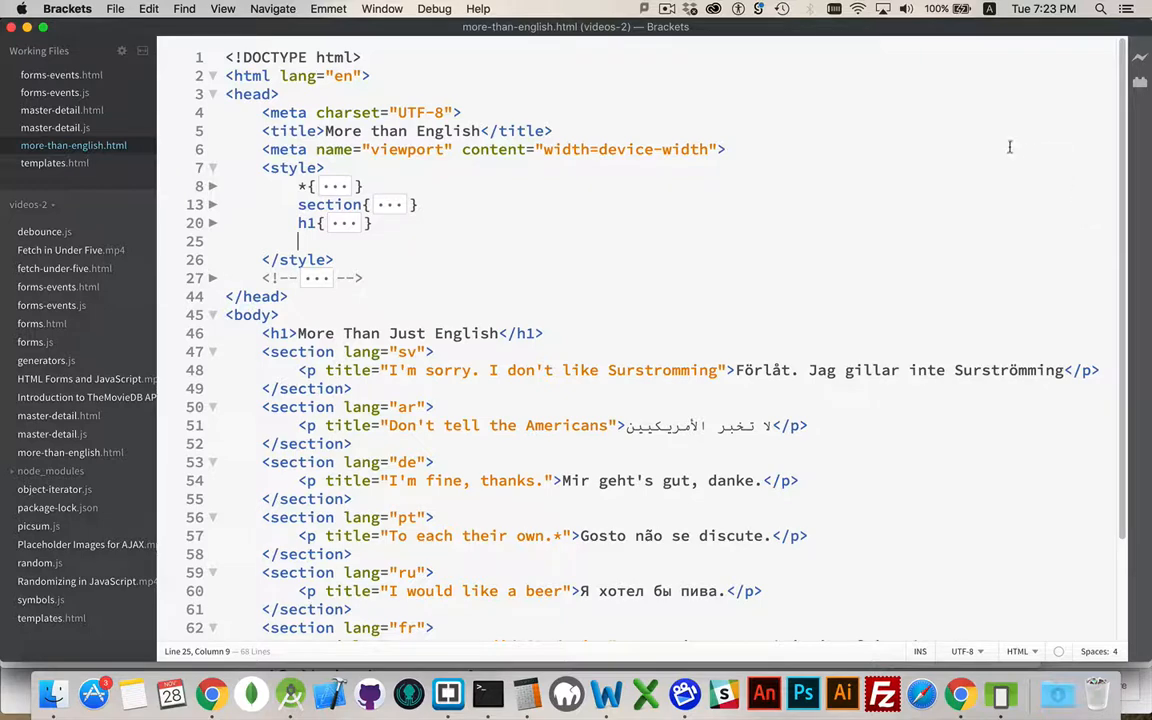
Step: Start a [lang] style rule that sets unicode-bidi to bidi-override
scroll(down, 3)
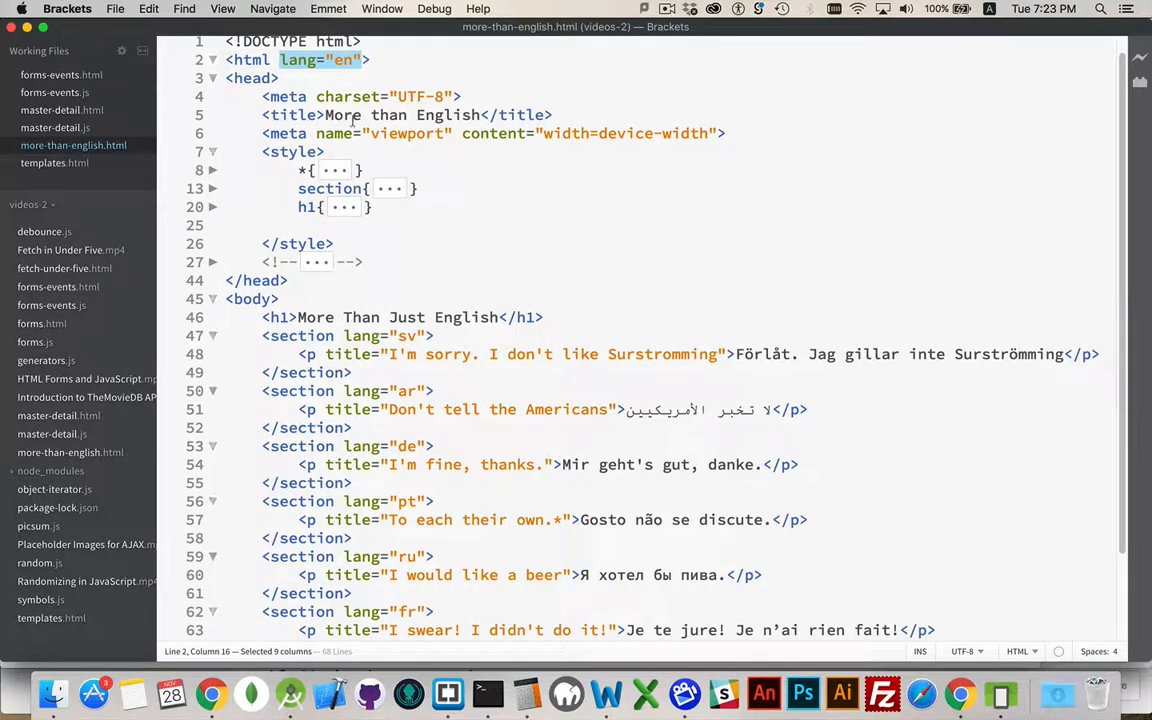
scroll(down, 3)
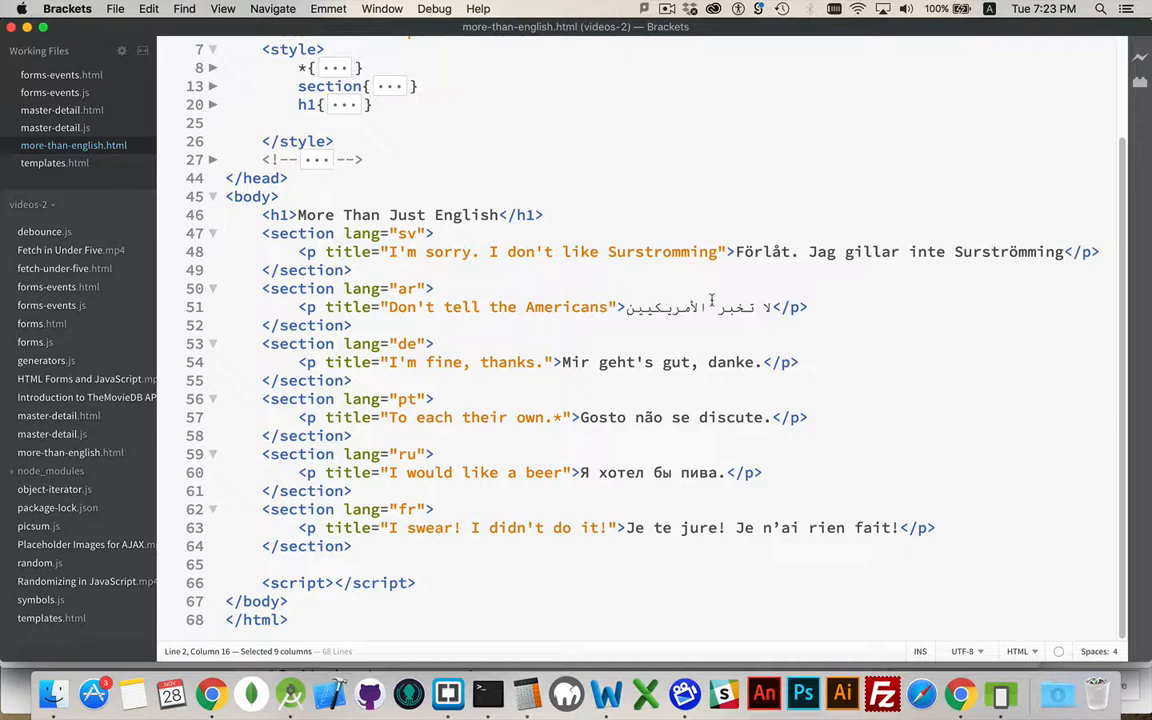
mouse_move(828, 252)
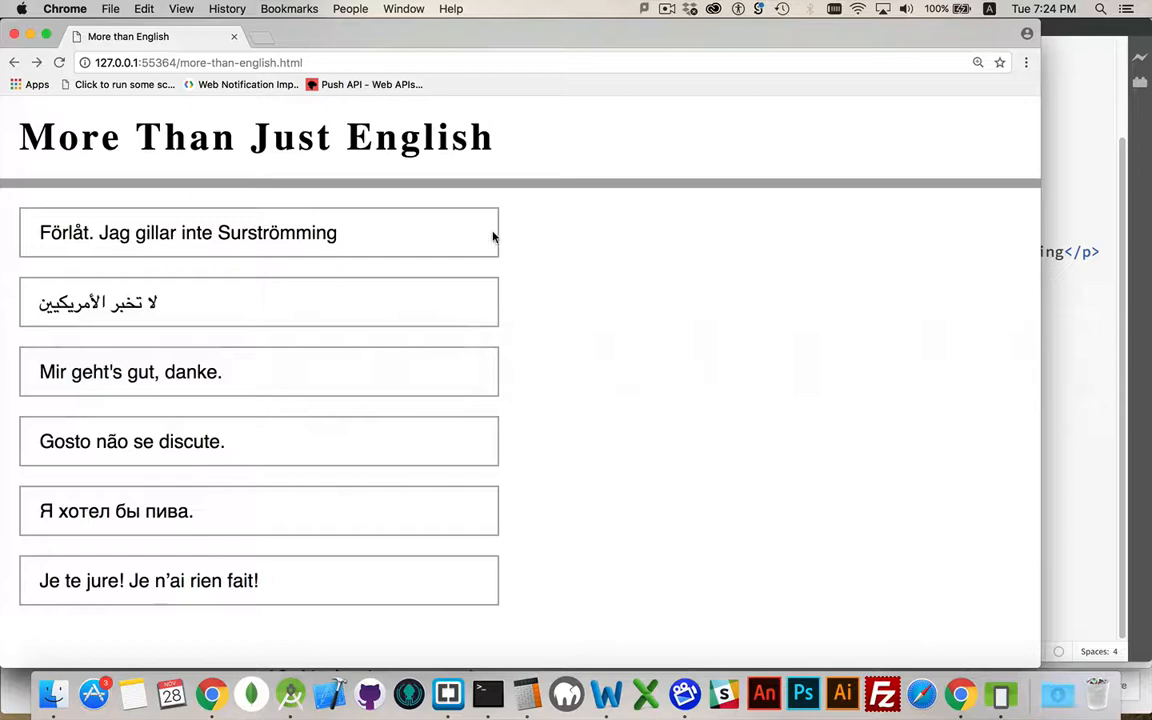
mouse_move(320, 550)
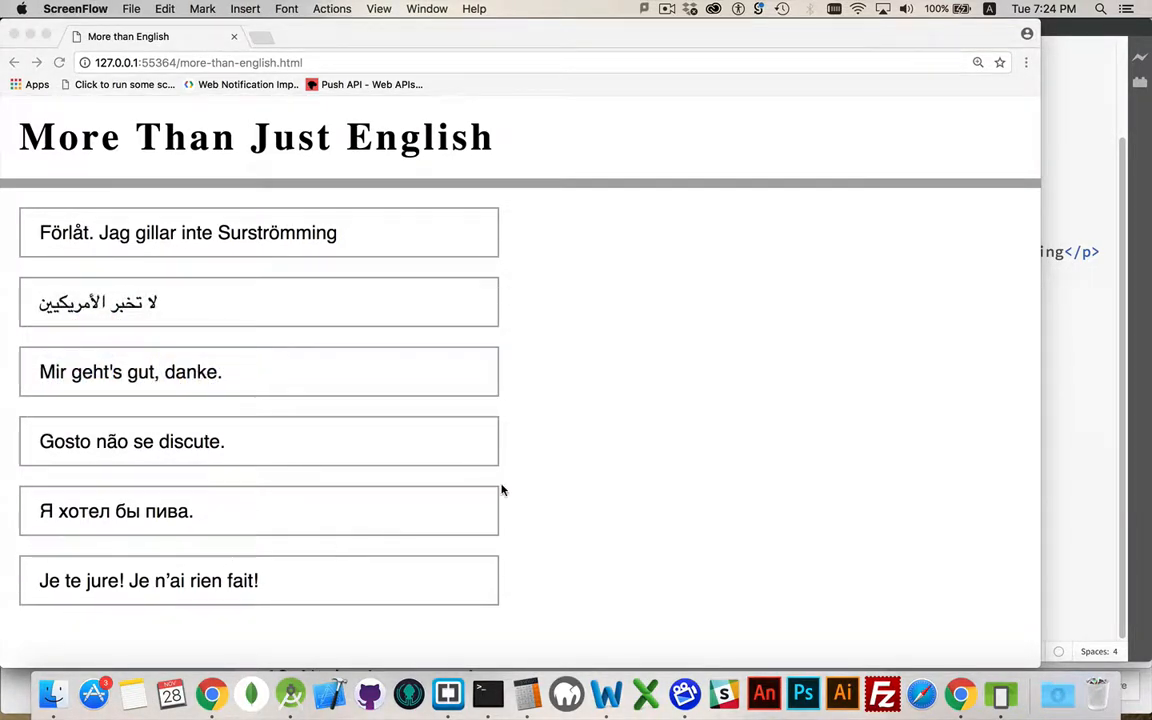
click(448, 692)
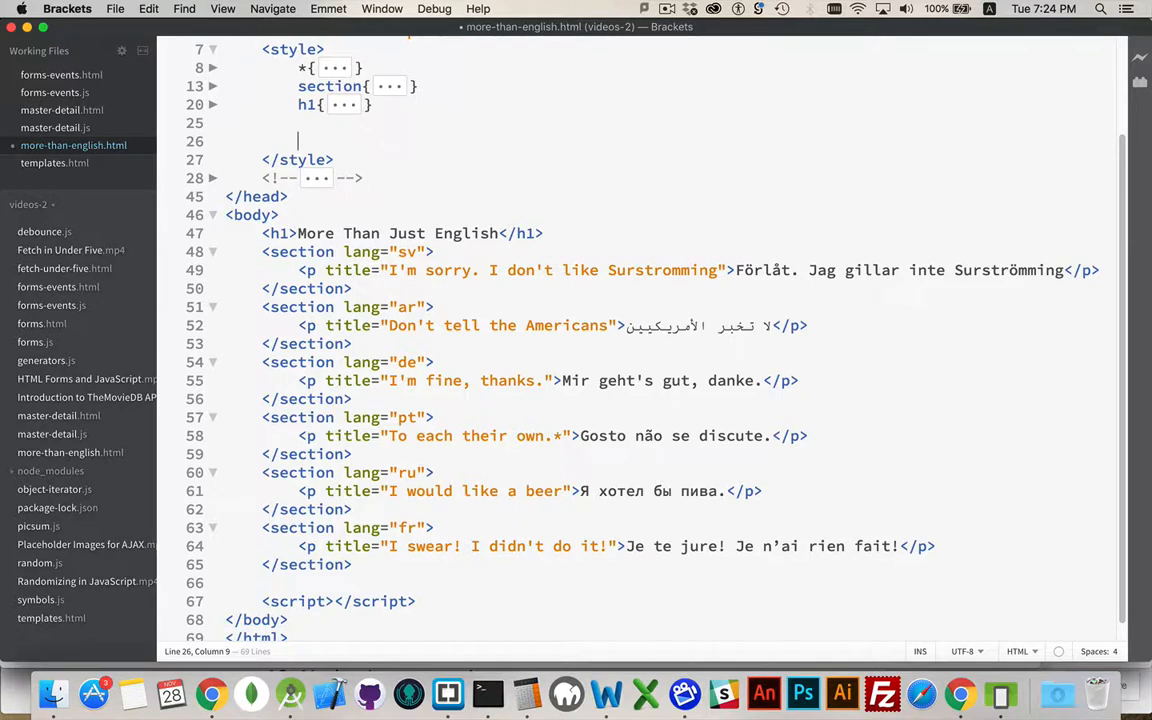
text([lang])
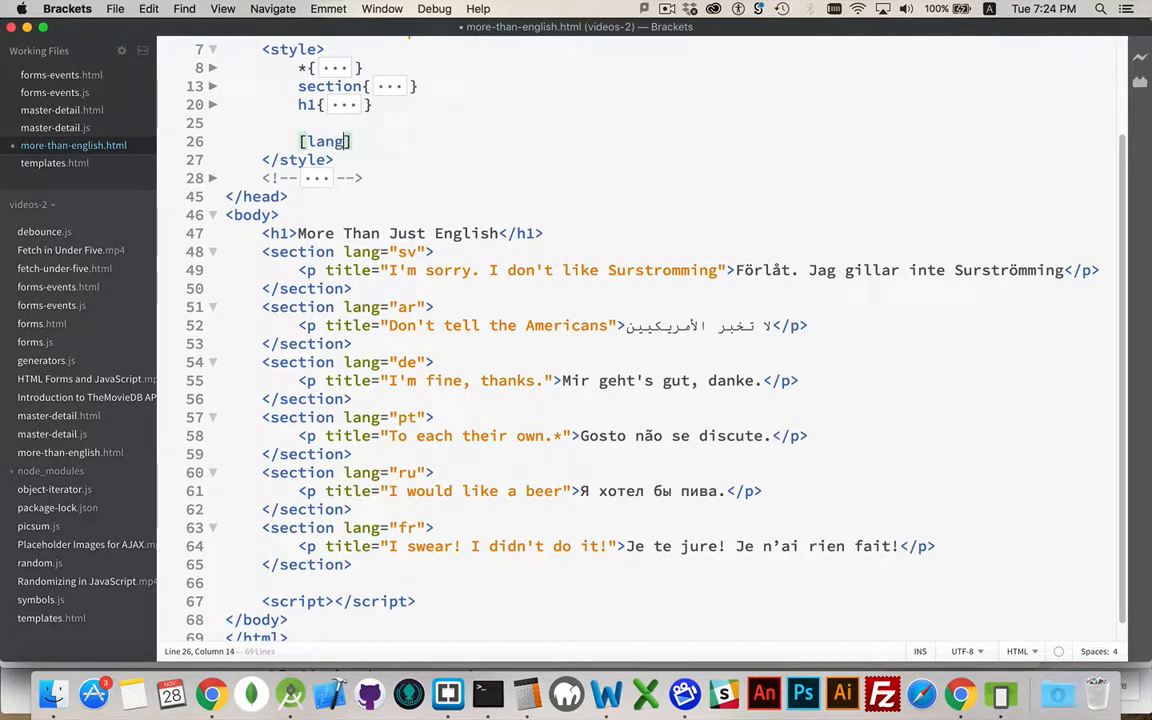
text({)
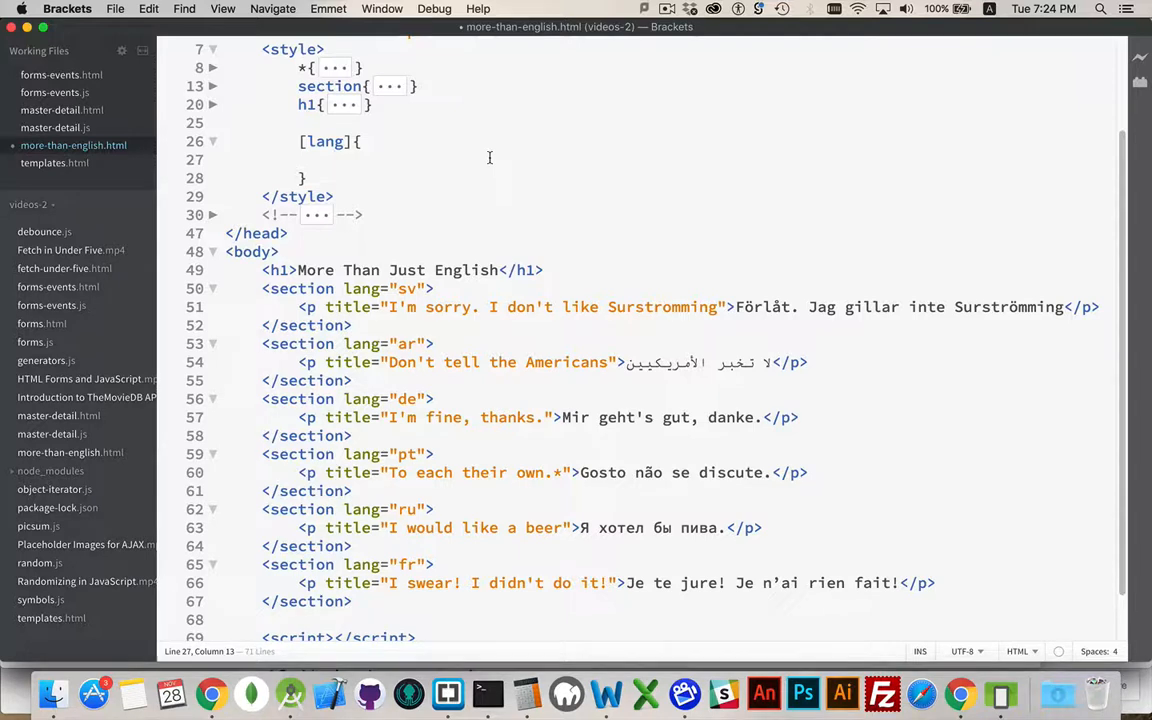
text(unicode-bidi:)
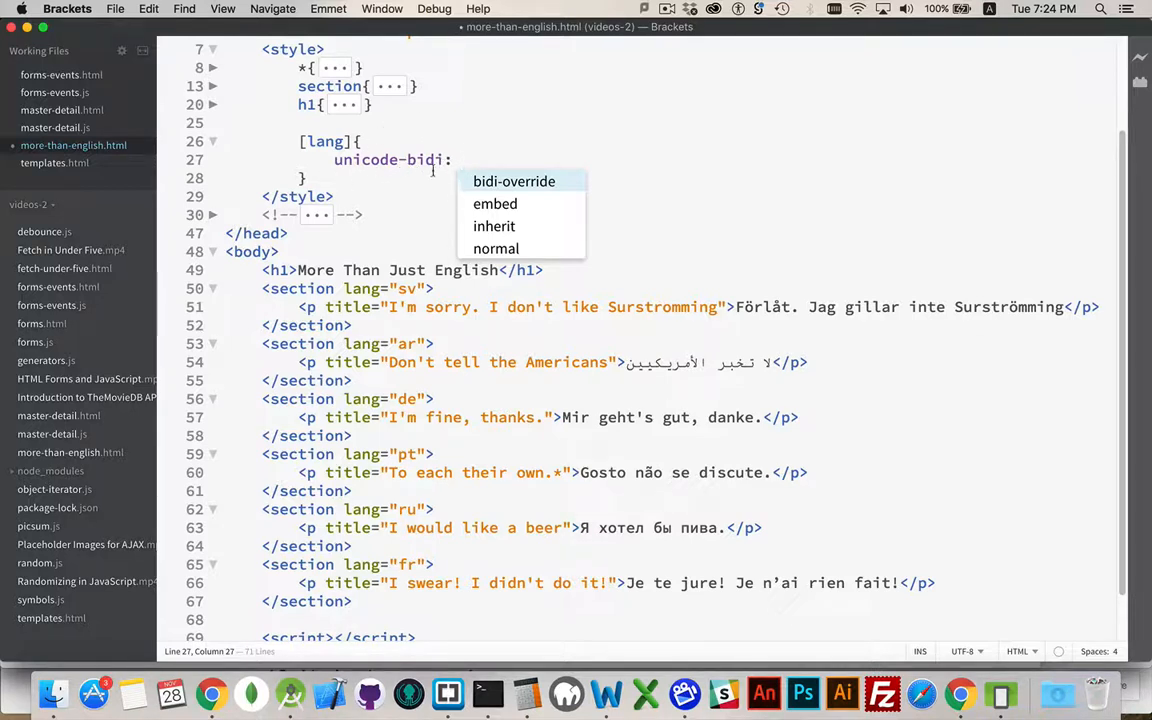
click(514, 180)
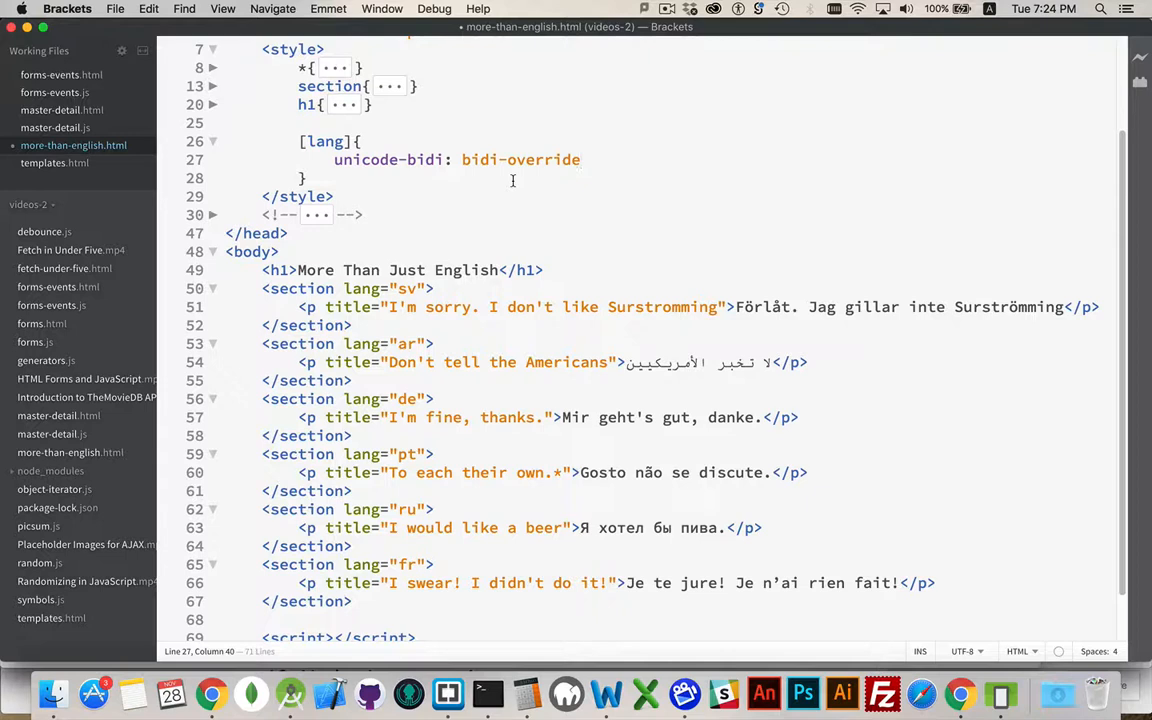
text(;)
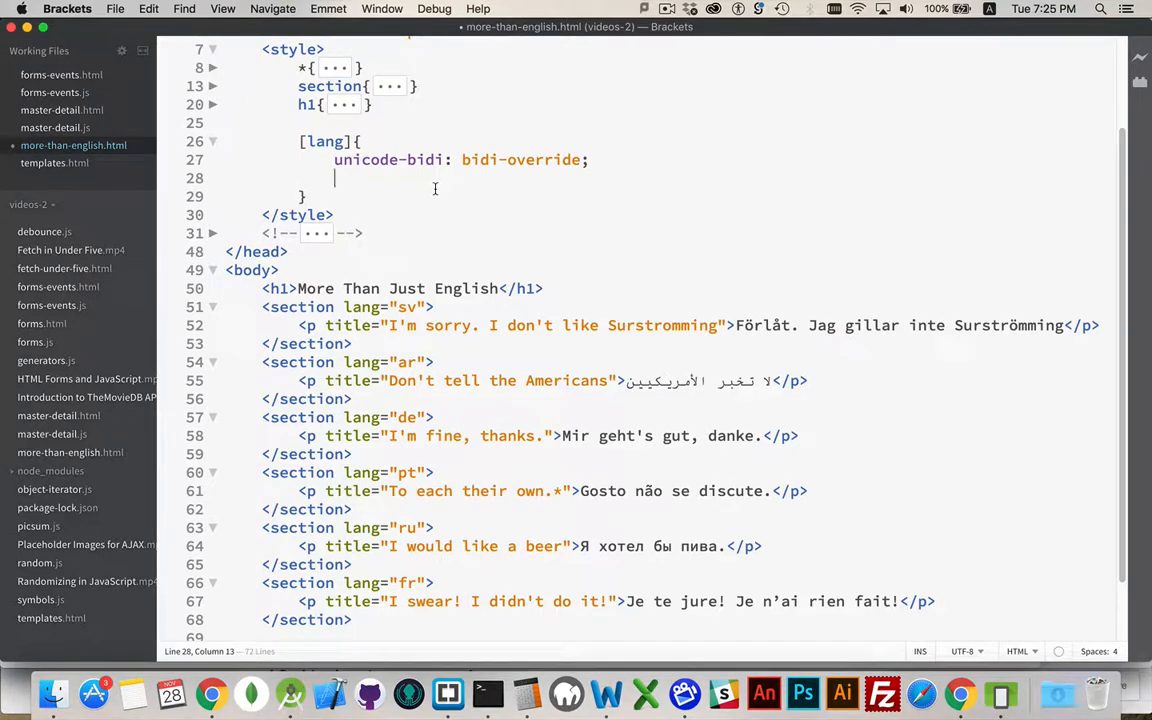
Step: Add direction: ltr to the [lang] rule, choosing ltr from the code hints
text(direction:)
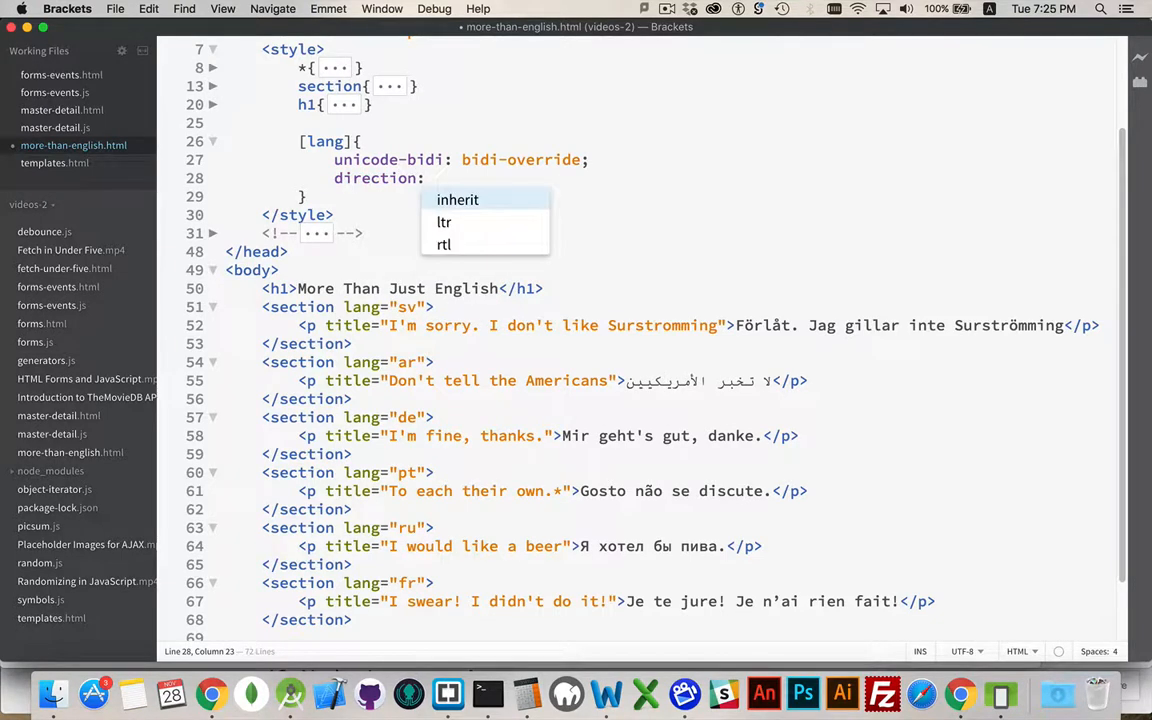
click(444, 222)
text([l)
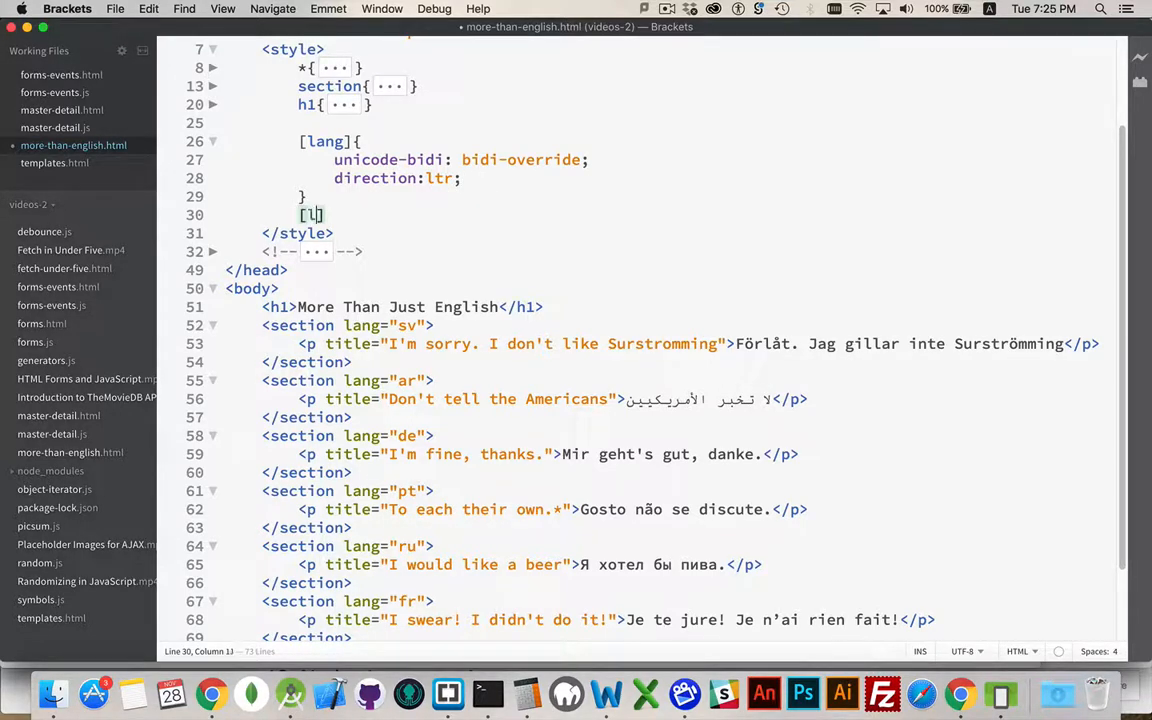
Step: Write a [lang="ar"] rule setting direction: rtl for Arabic sections
text(ang="ar)
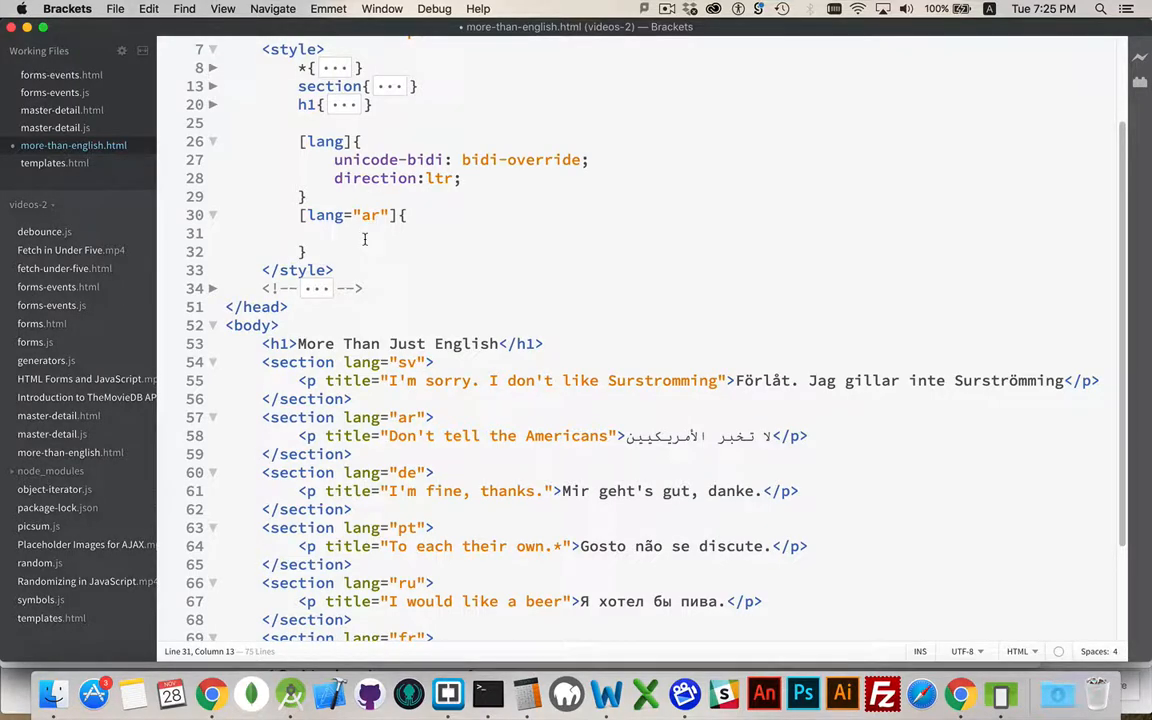
text(direction:)
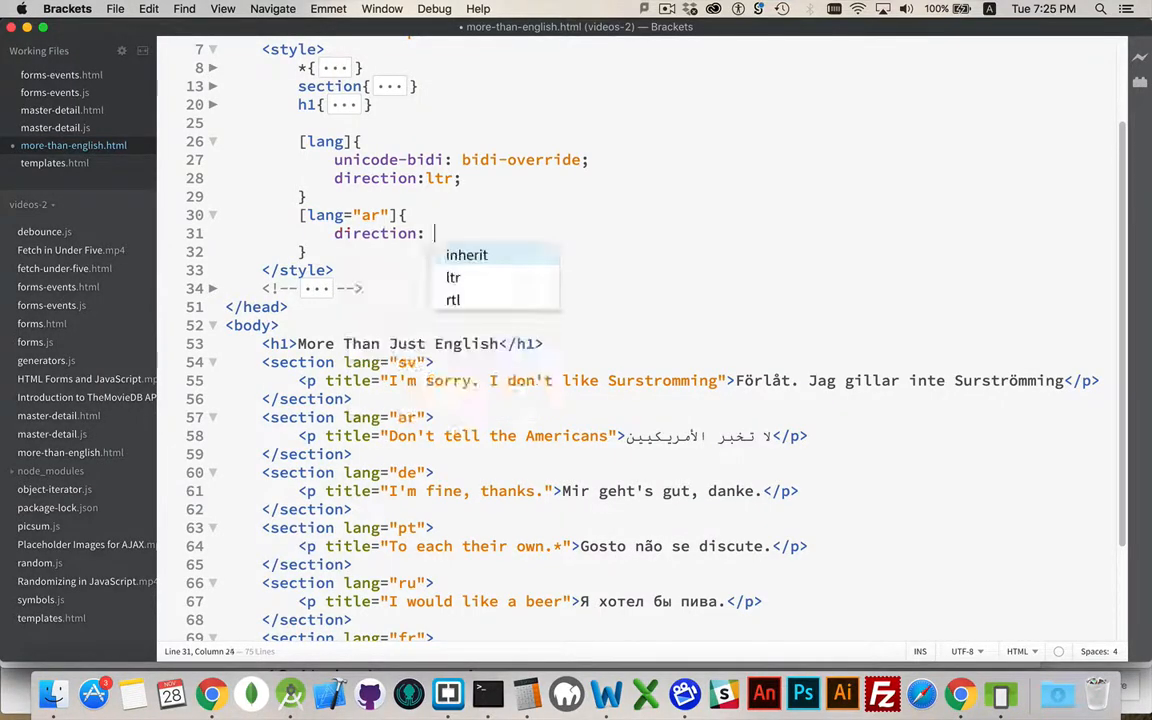
text(rtl)
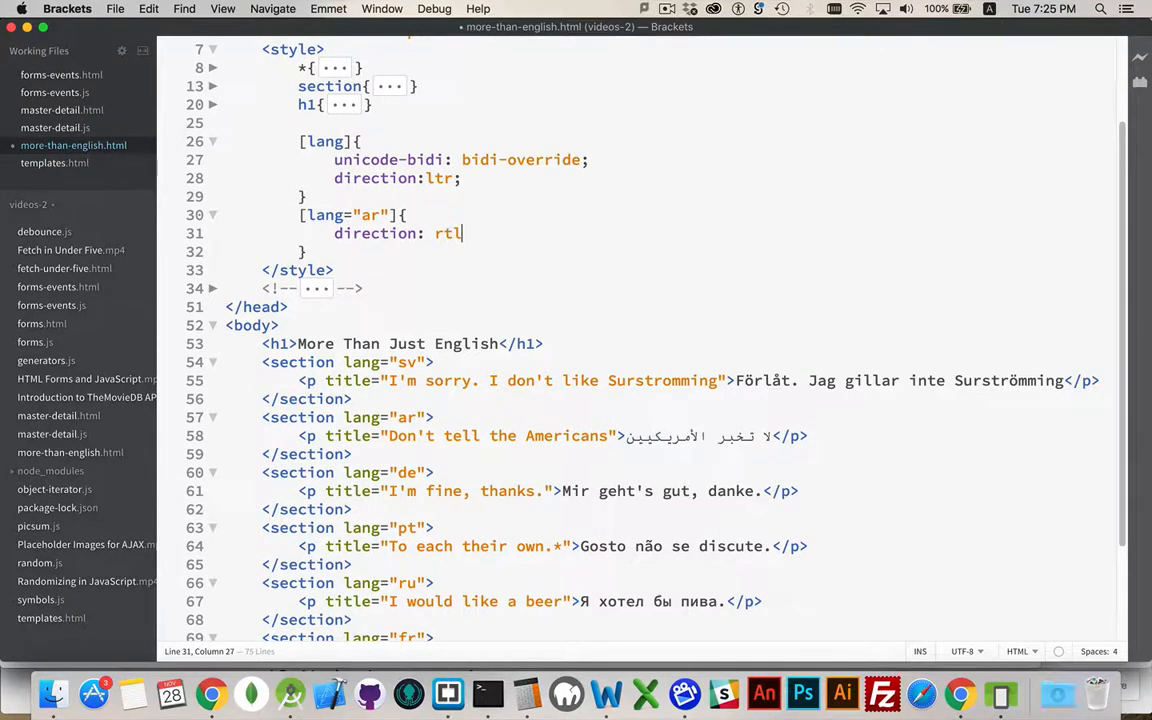
text(;)
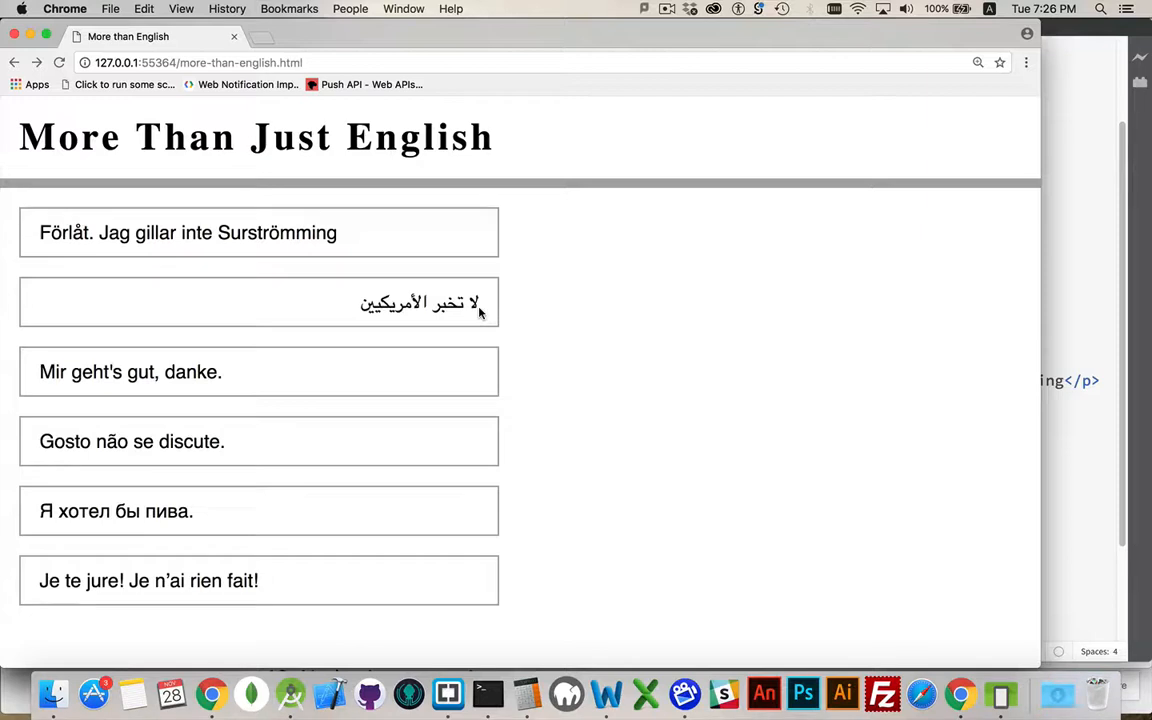
mouse_move(488, 304)
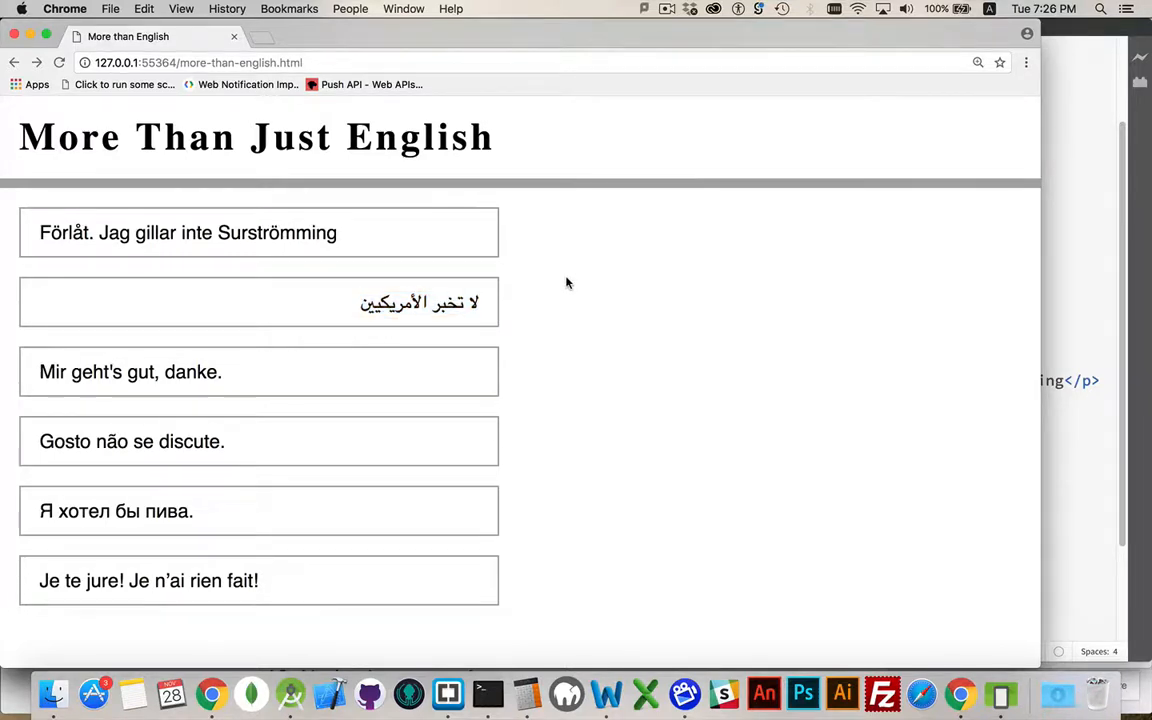
mouse_move(1068, 276)
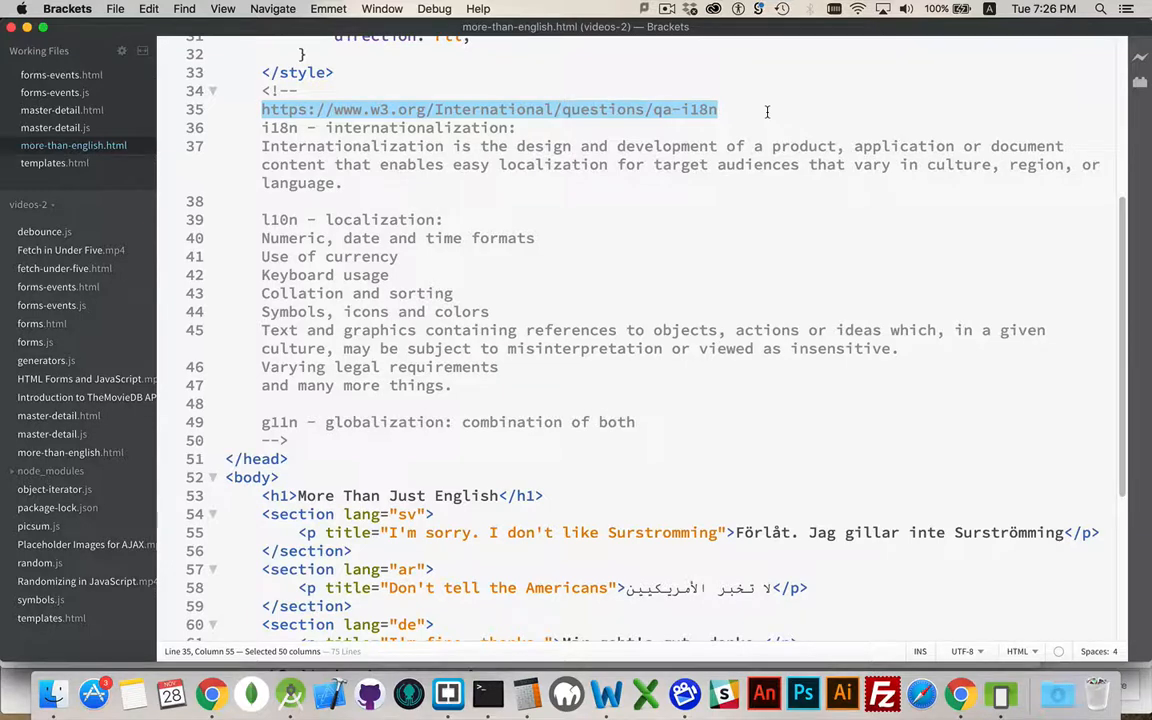
mouse_move(536, 212)
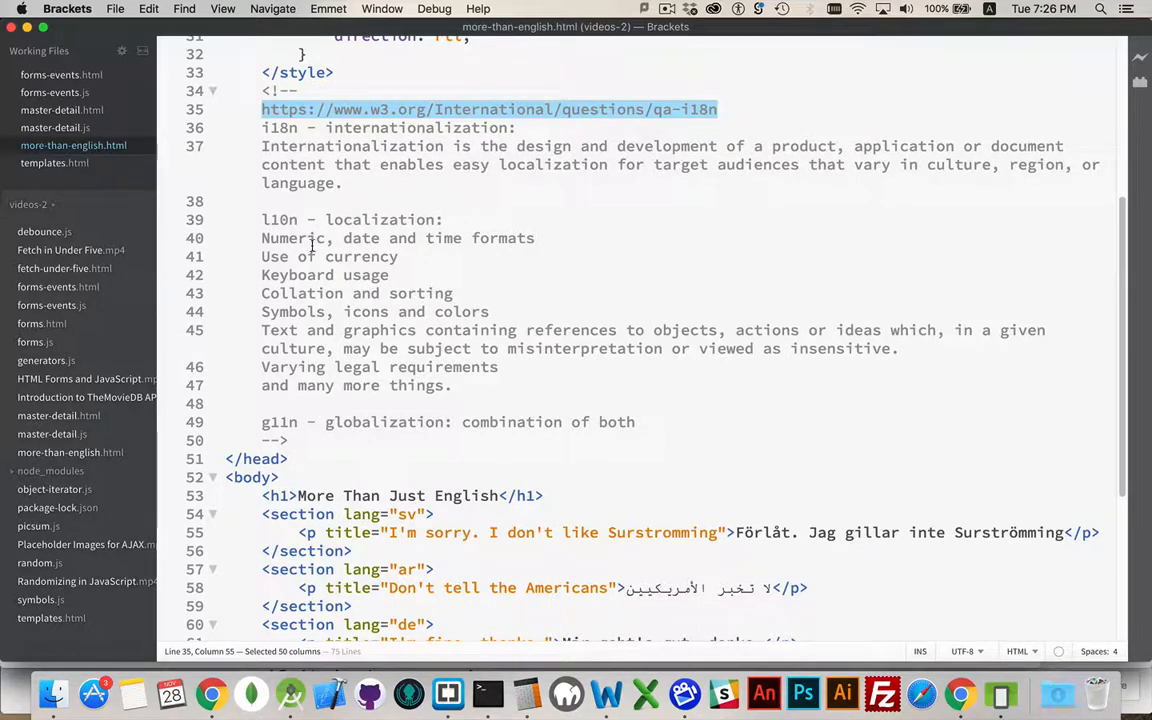
mouse_move(456, 252)
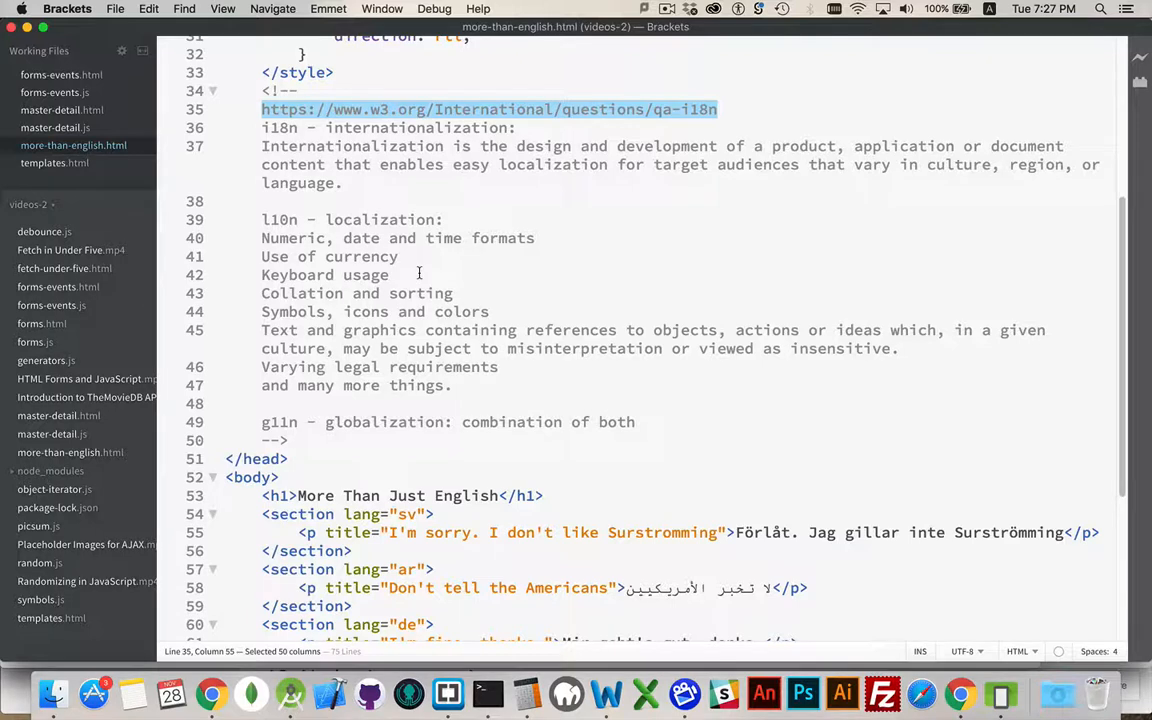
mouse_move(256, 284)
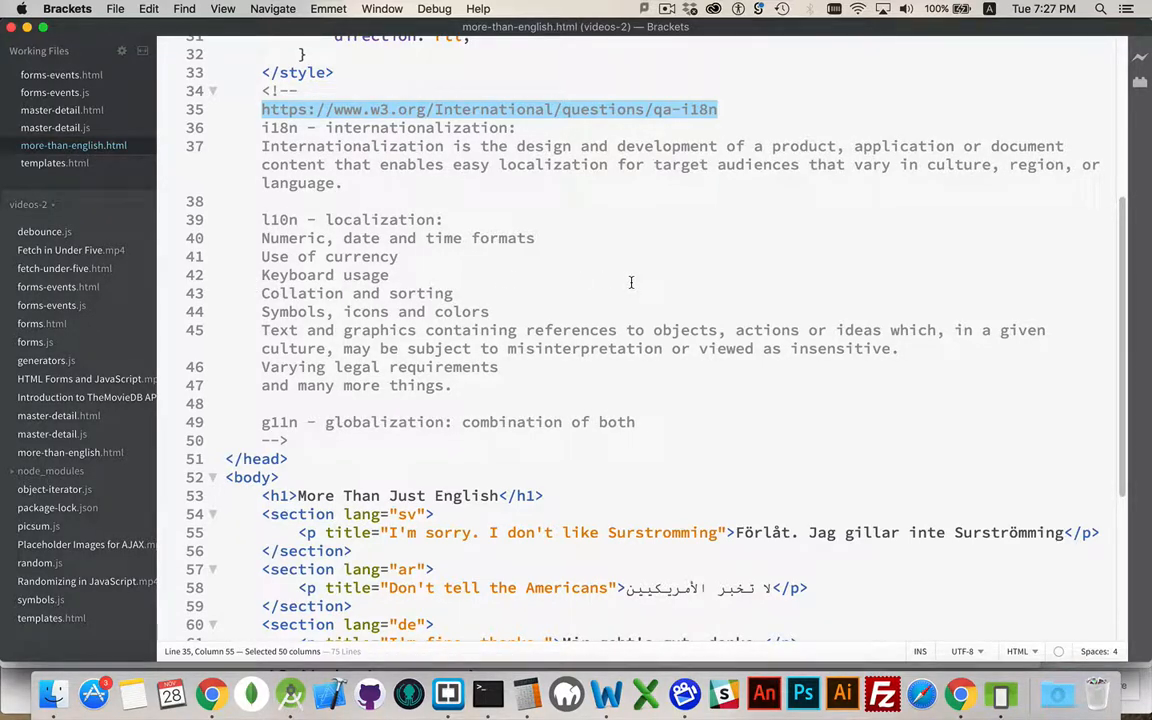
mouse_move(568, 432)
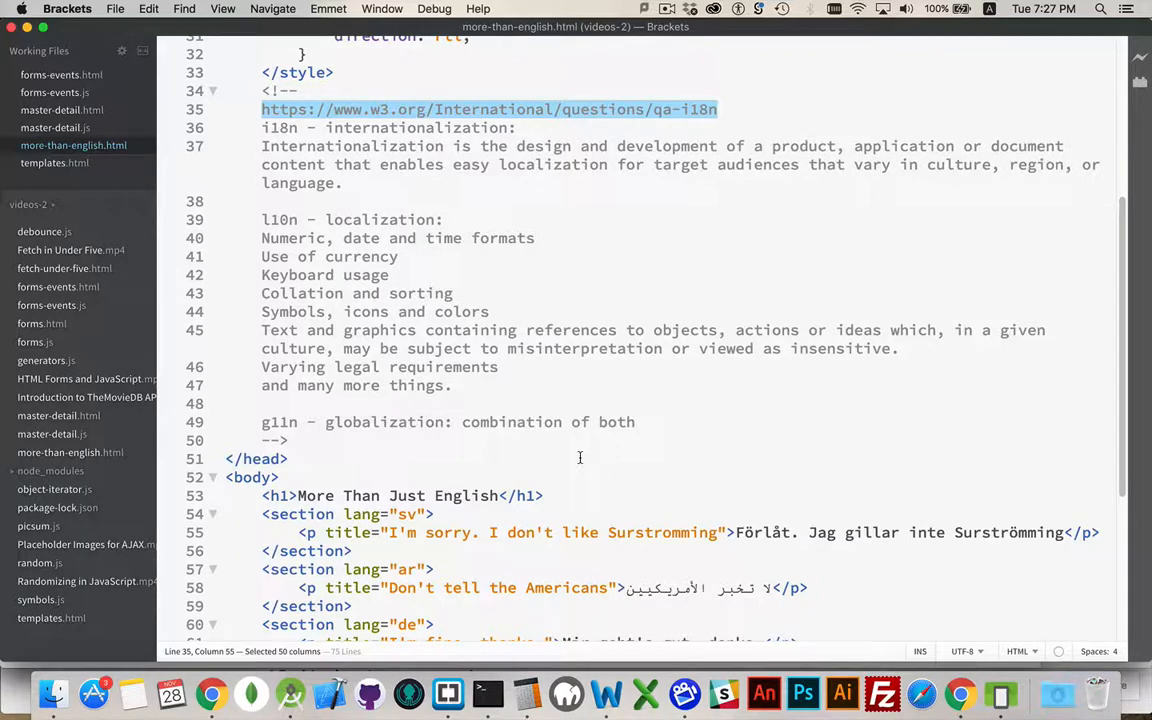
mouse_move(498, 200)
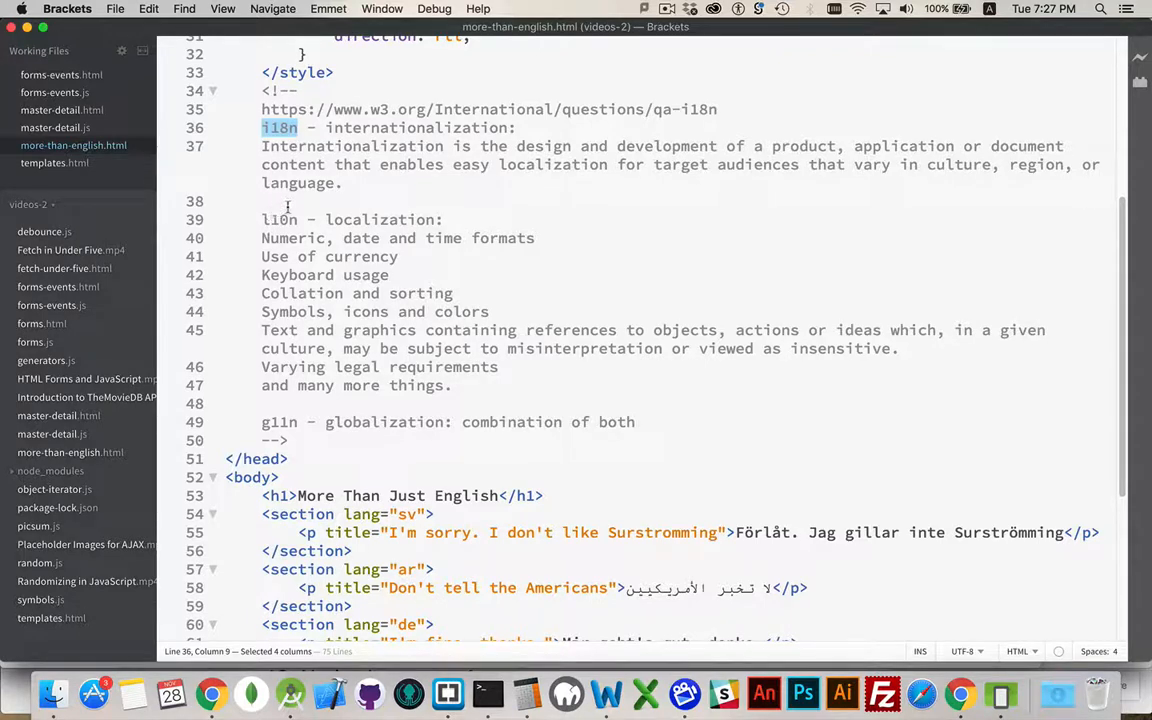
mouse_move(282, 412)
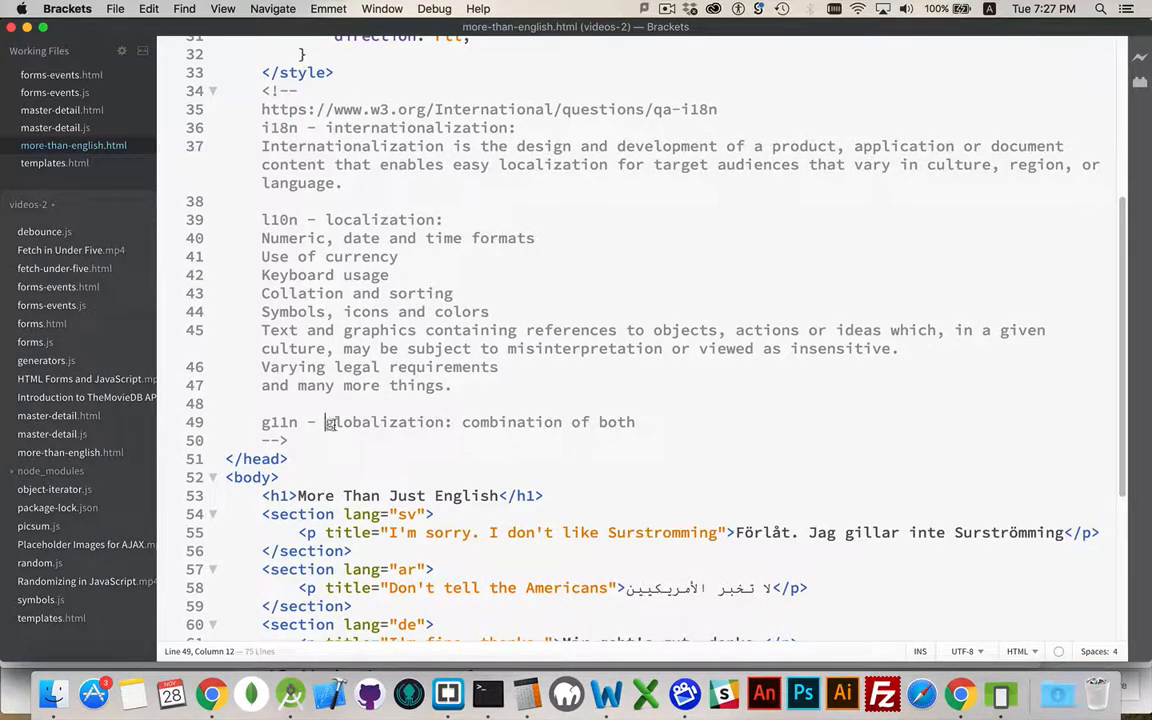
double_click(384, 420)
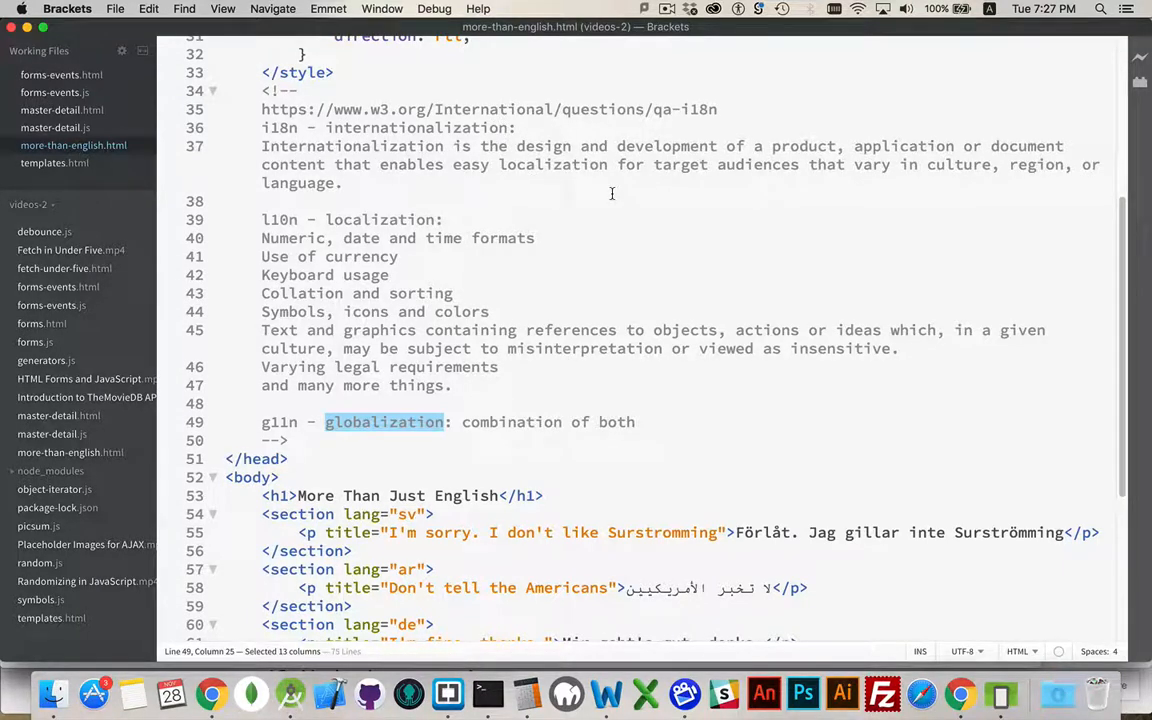
double_click(280, 128)
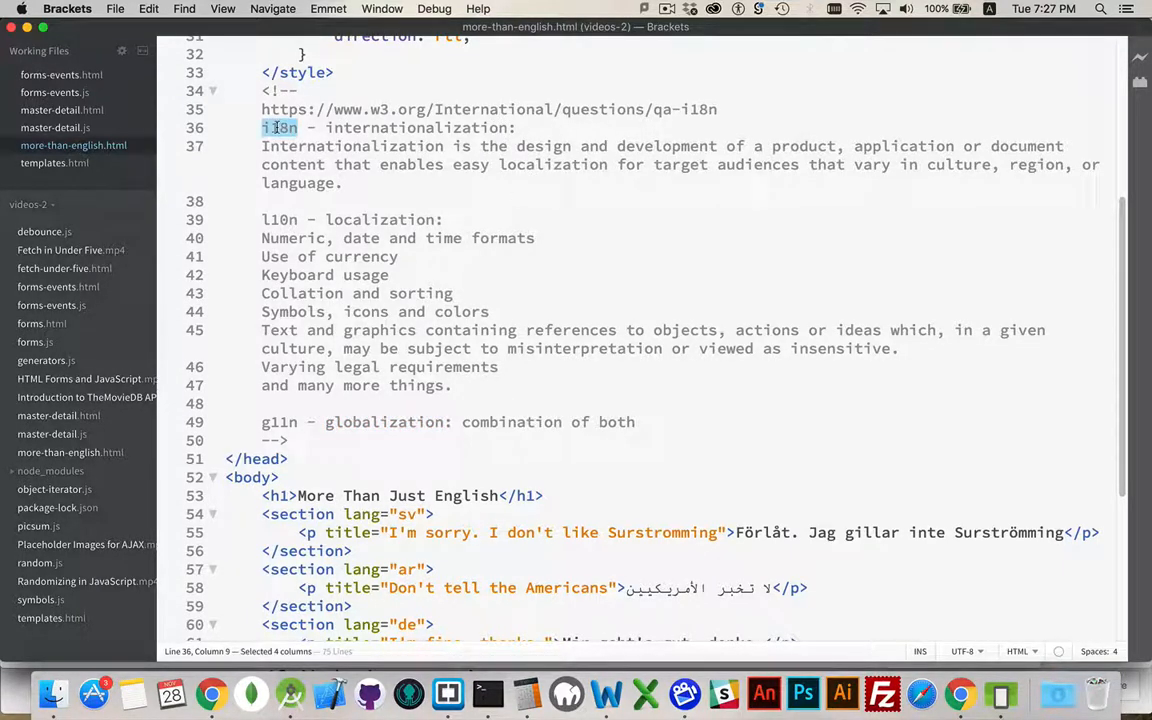
click(484, 336)
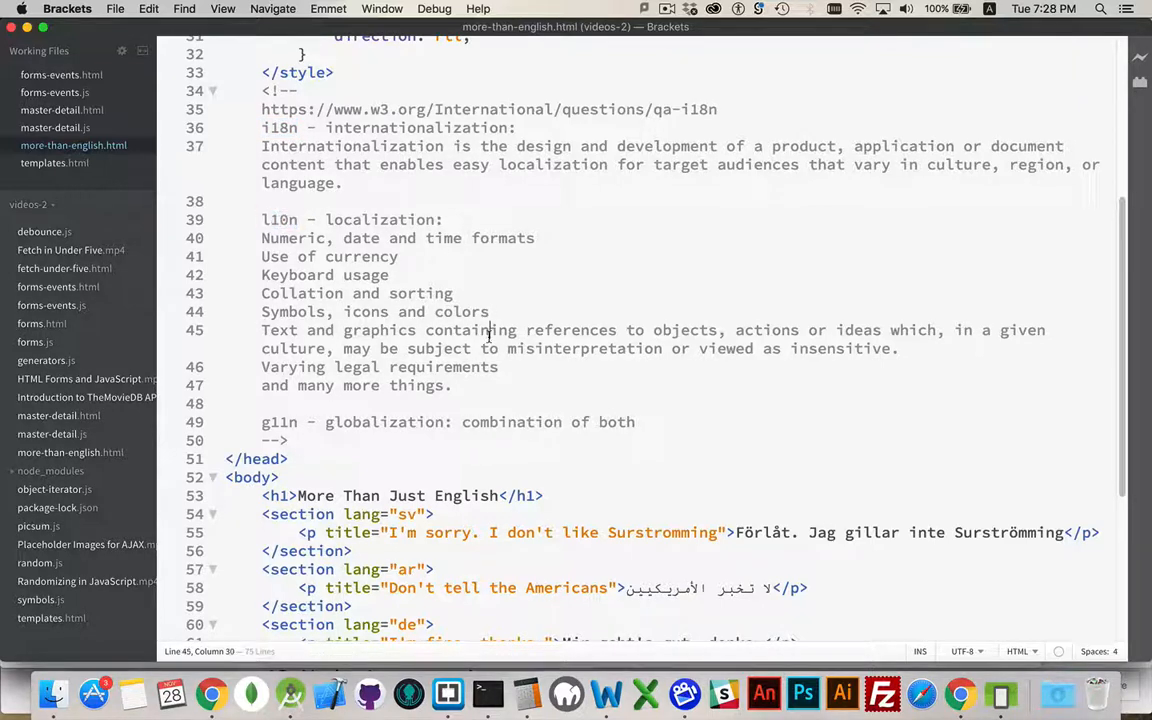